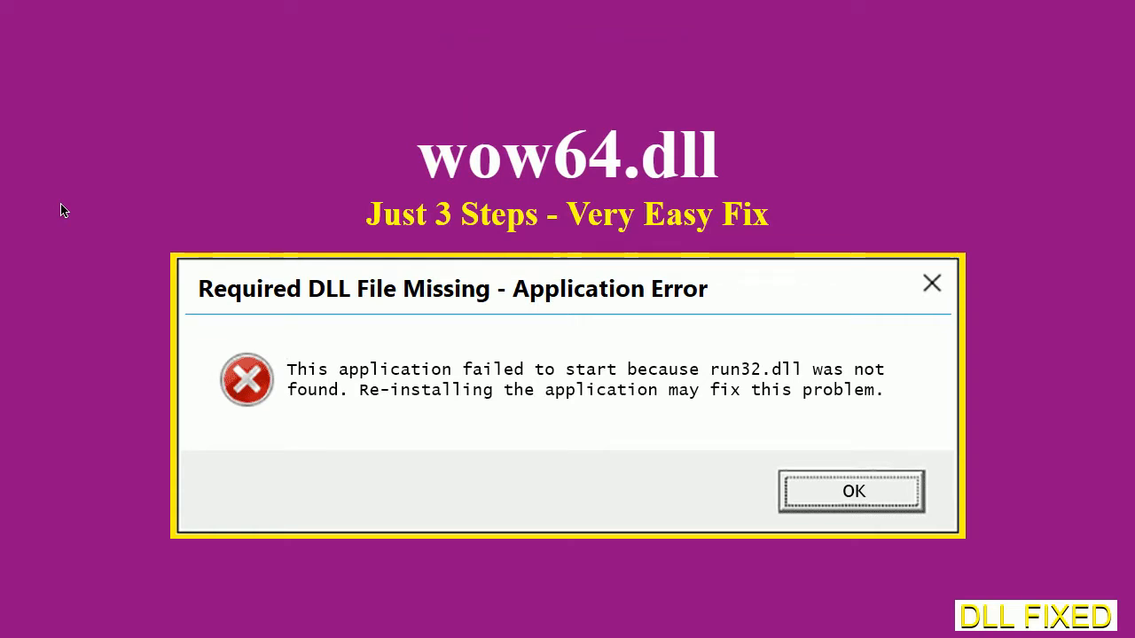
Step: Download wow64.dll from the Chrome page and save it into the Downloads folder
{"action": "left_click", "coordinate": [851, 492]}
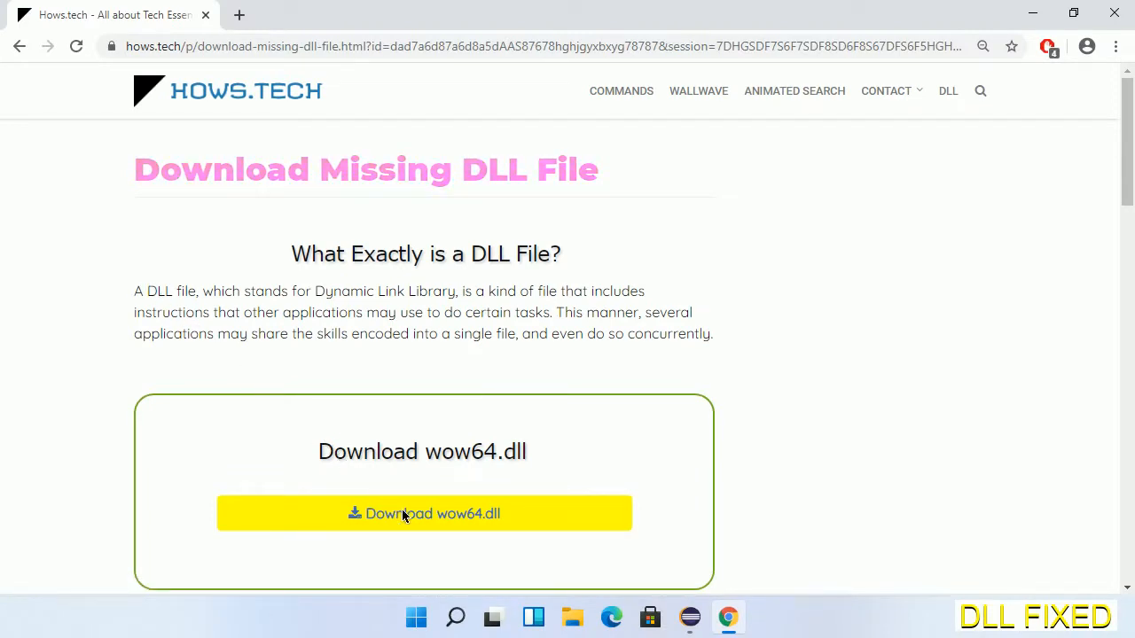
{"action": "mouse_move", "coordinate": [417, 528]}
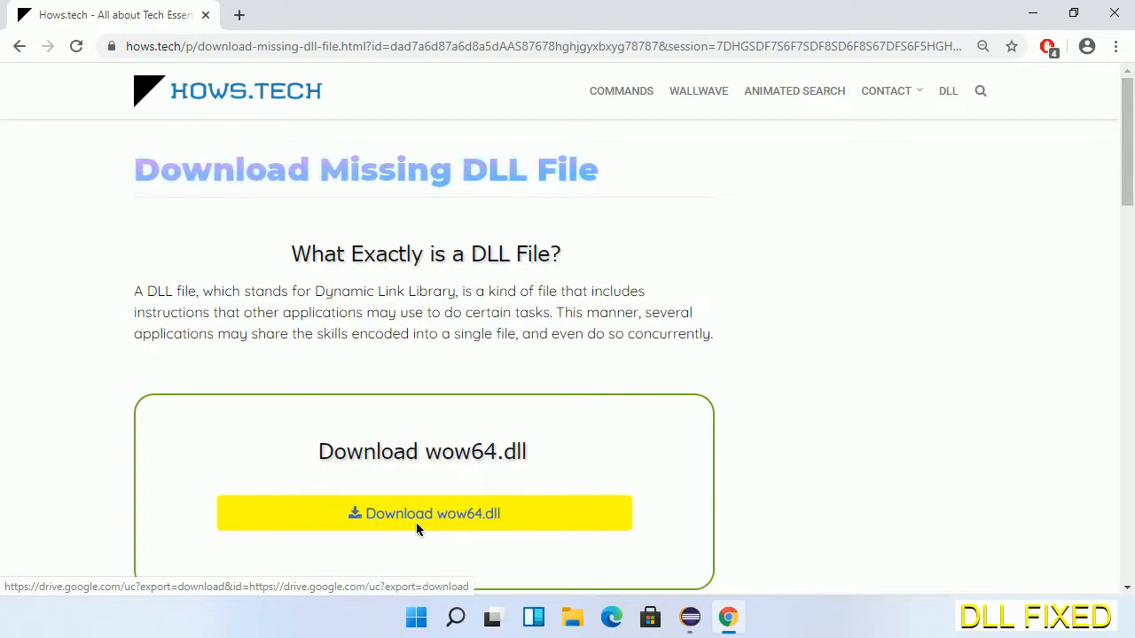
{"action": "left_click", "coordinate": [451, 14]}
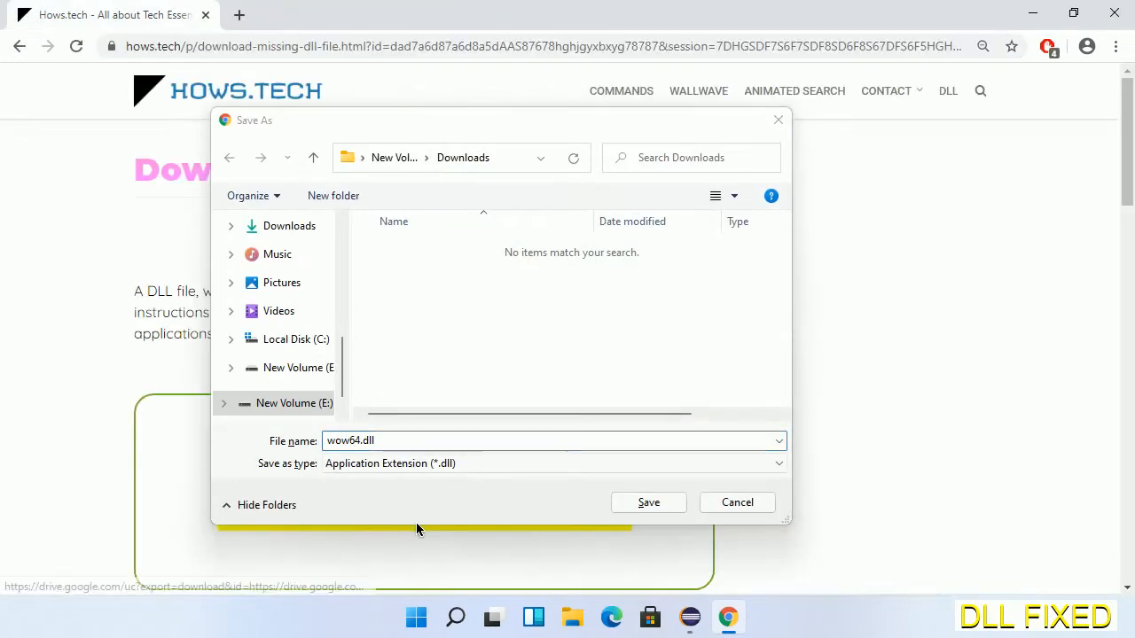
{"action": "mouse_move", "coordinate": [583, 514]}
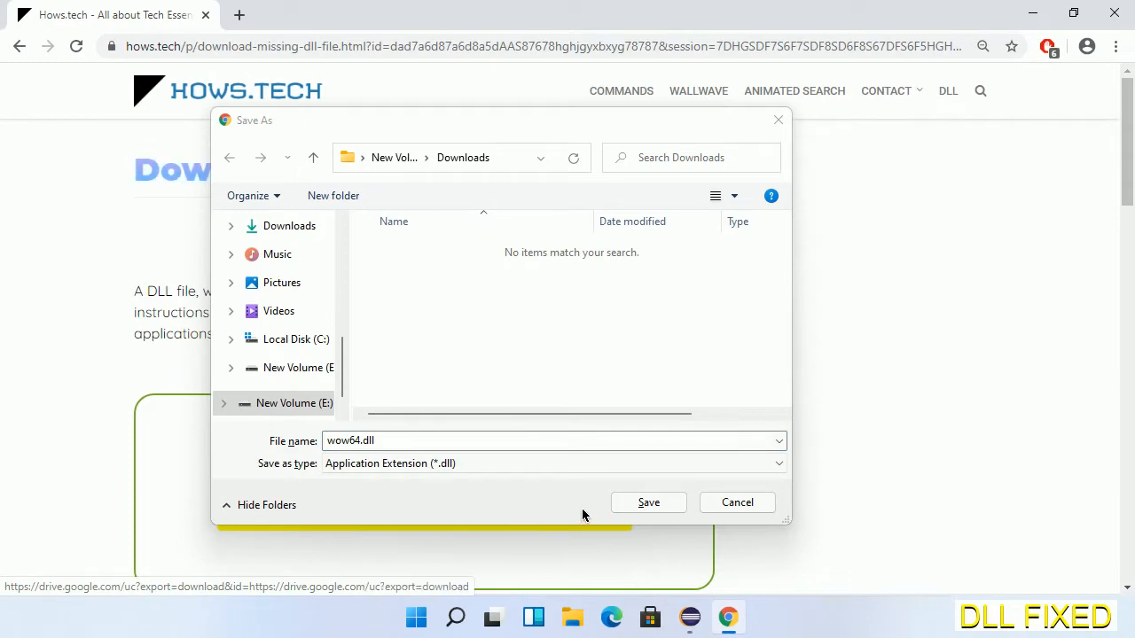
{"action": "left_click", "coordinate": [649, 501]}
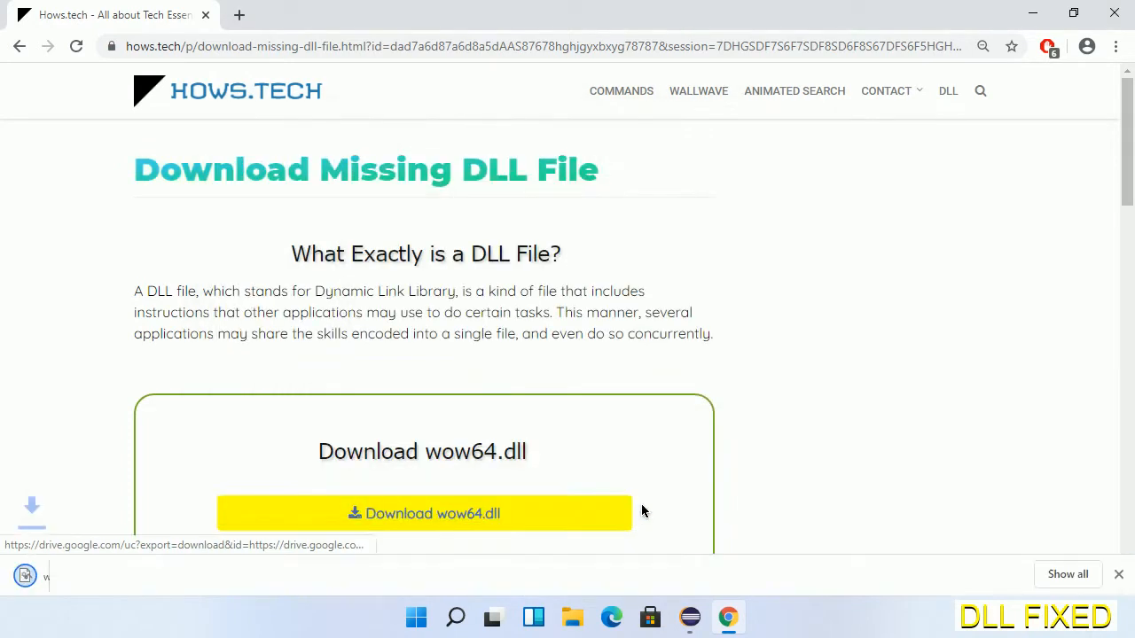
Step: Show the downloaded wow64.dll in its folder via the download's menu
{"action": "left_click", "coordinate": [424, 515]}
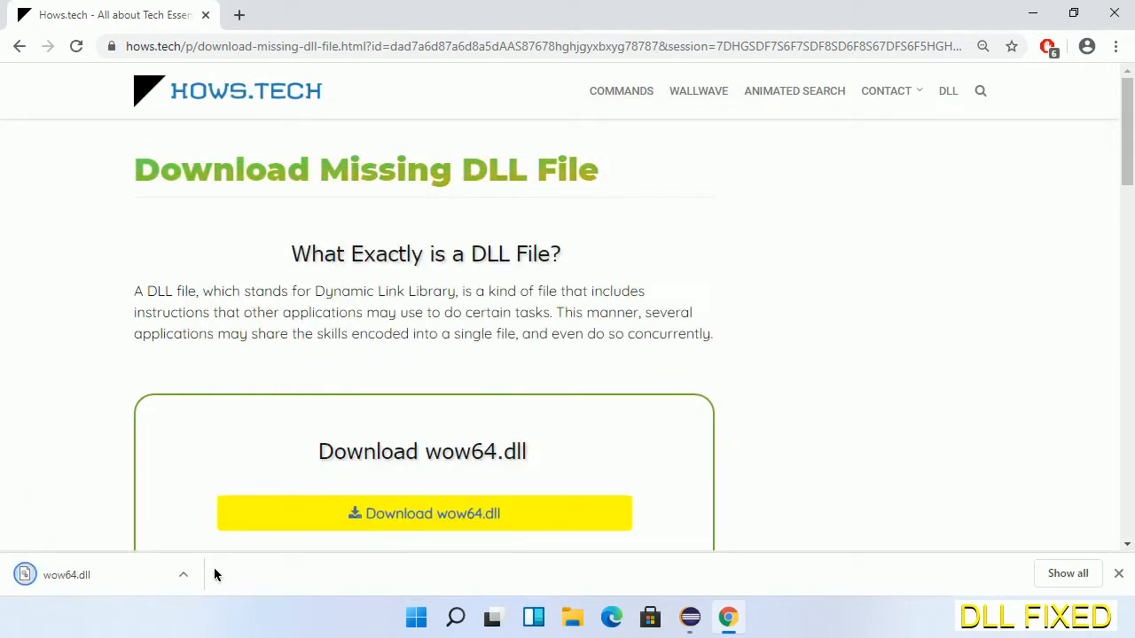
{"action": "left_click", "coordinate": [184, 575]}
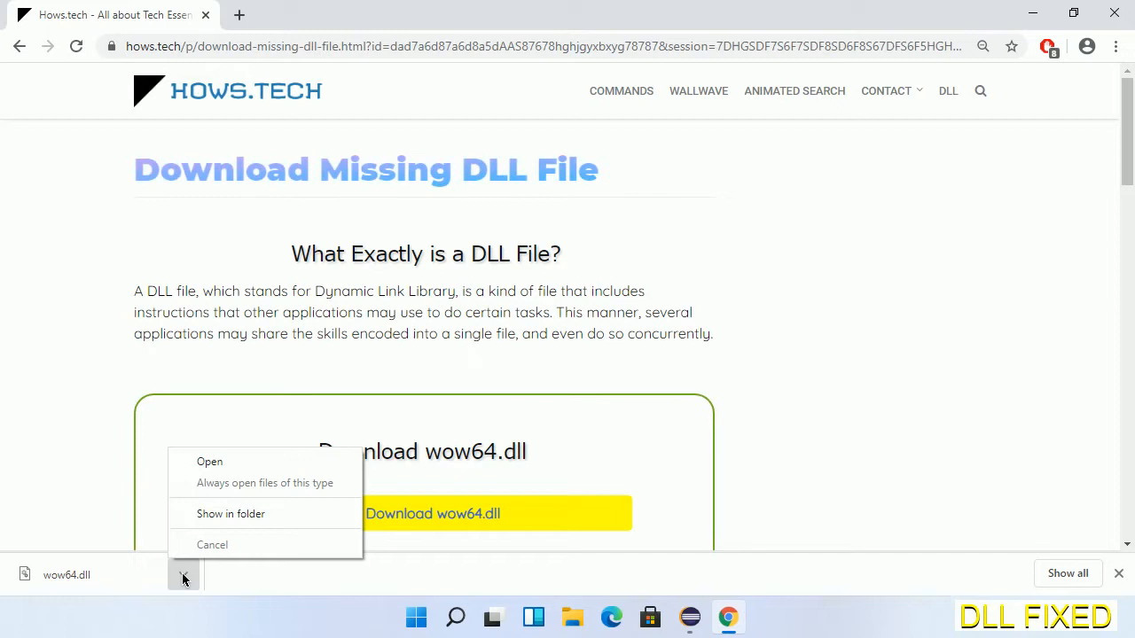
{"action": "mouse_move", "coordinate": [255, 532]}
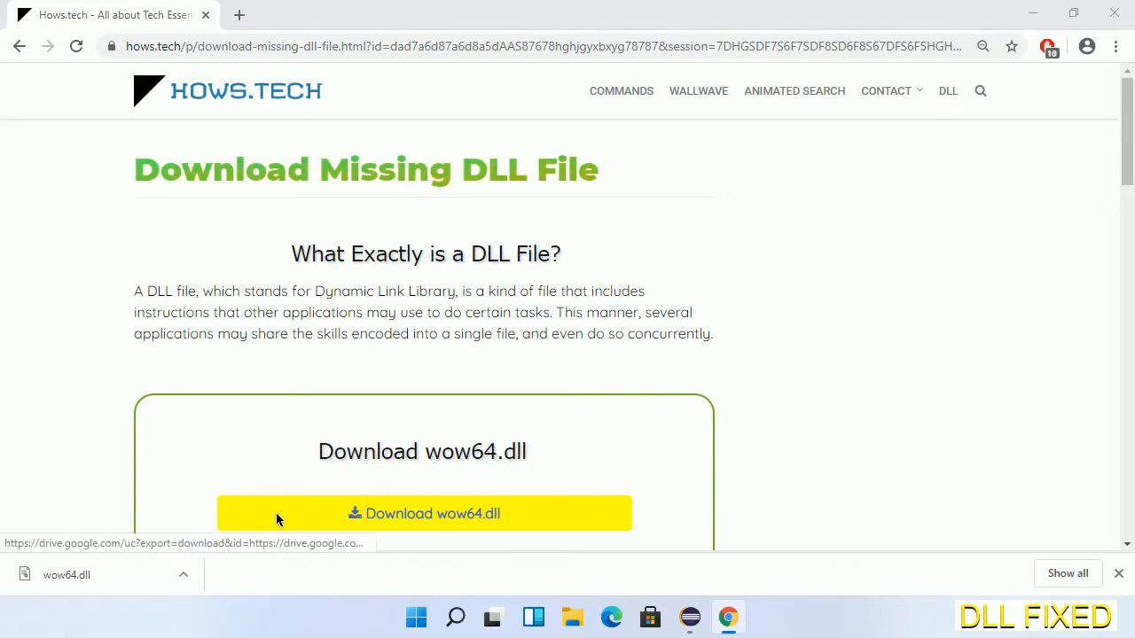
{"action": "left_click", "coordinate": [572, 617]}
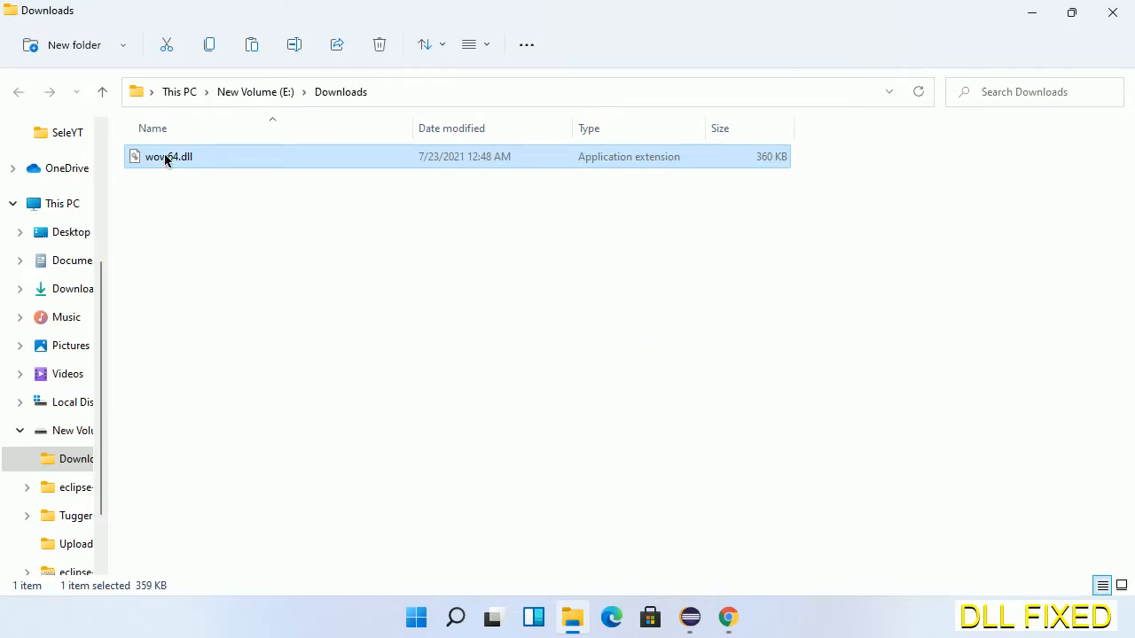
Step: Copy wow64.dll from the Downloads folder via its context menu
{"action": "right_click", "coordinate": [163, 156]}
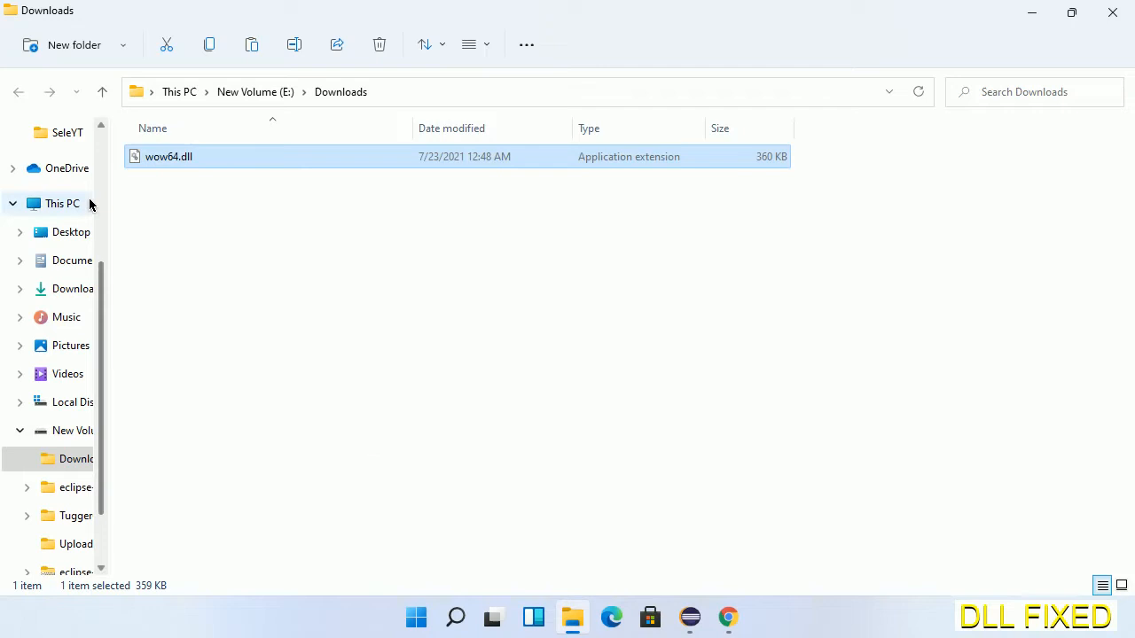
{"action": "mouse_move", "coordinate": [60, 206]}
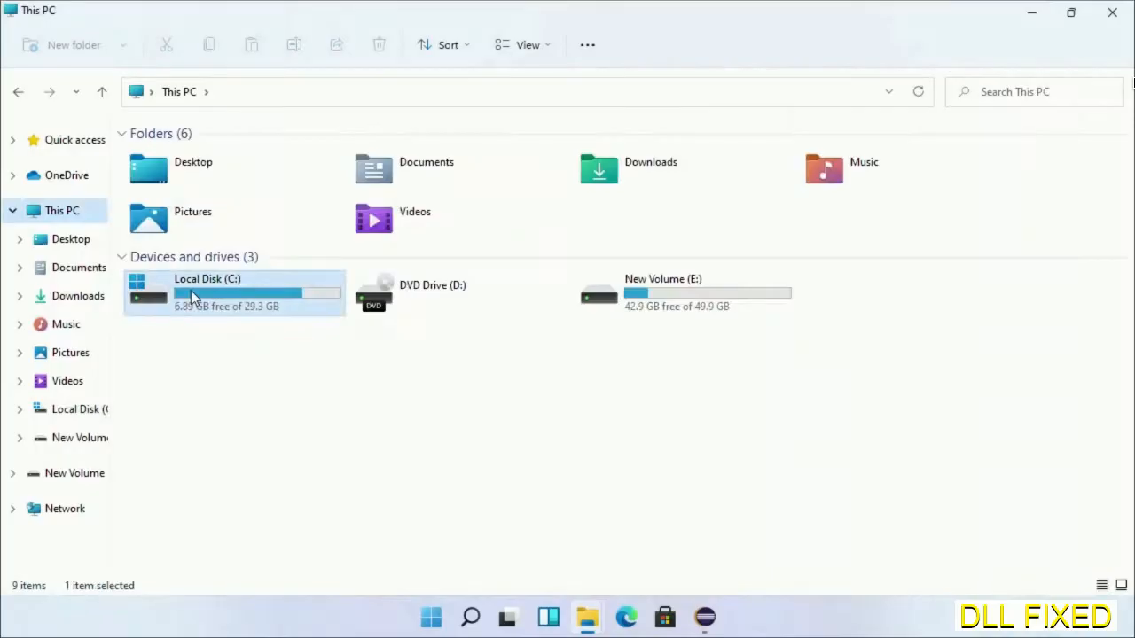
Step: Paste wow64.dll into C:\Windows\System32, granting administrator permission
{"action": "double_click", "coordinate": [206, 292]}
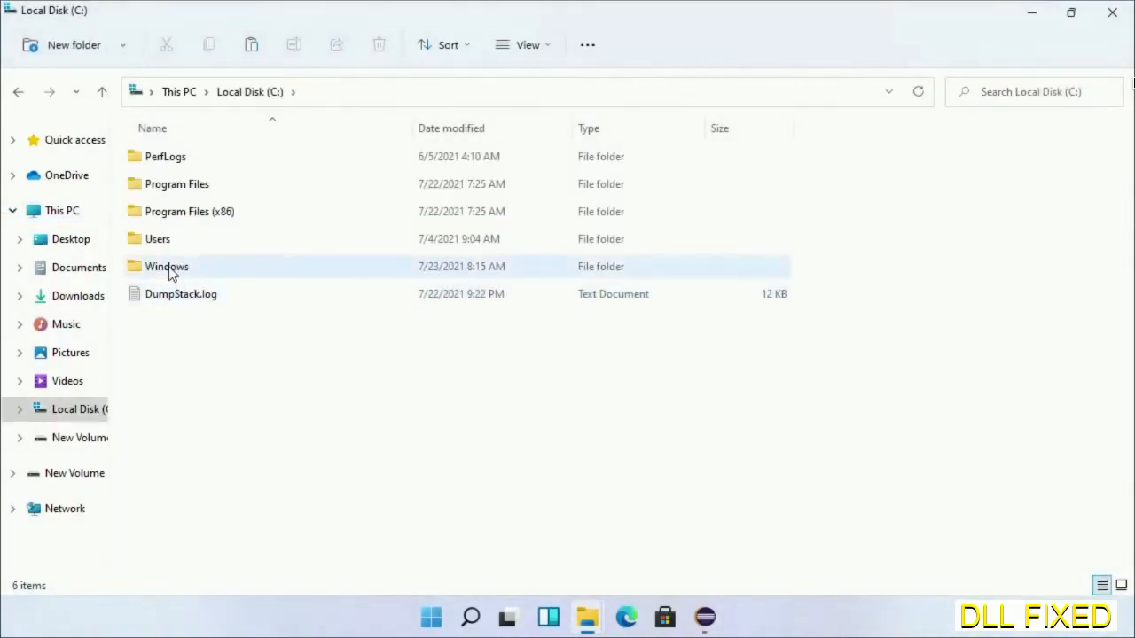
{"action": "double_click", "coordinate": [167, 266]}
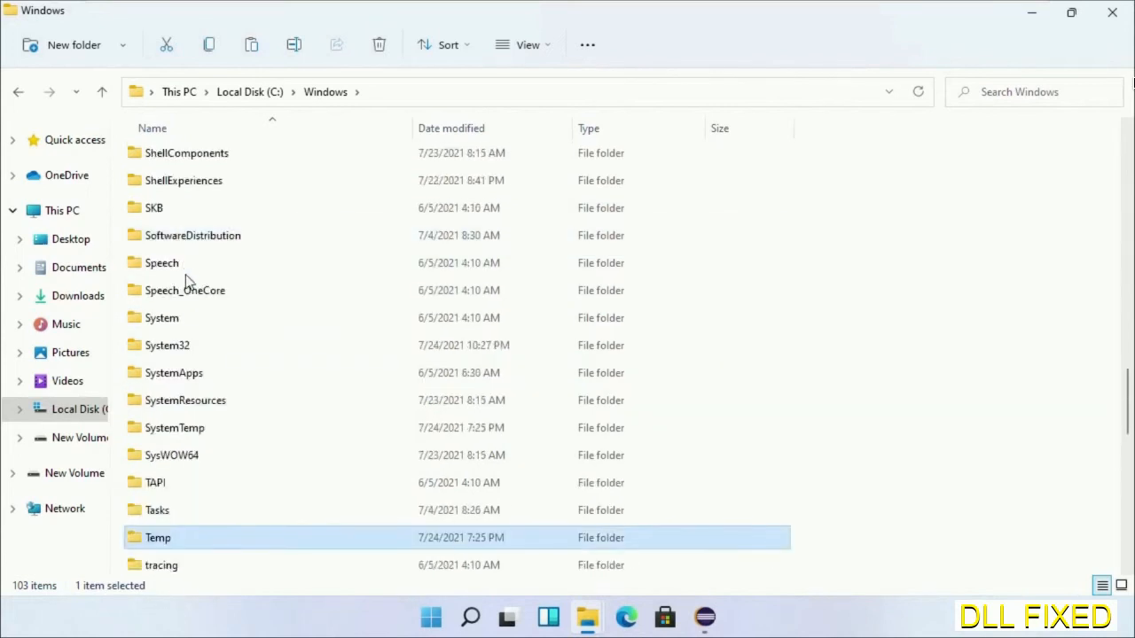
{"action": "double_click", "coordinate": [167, 345]}
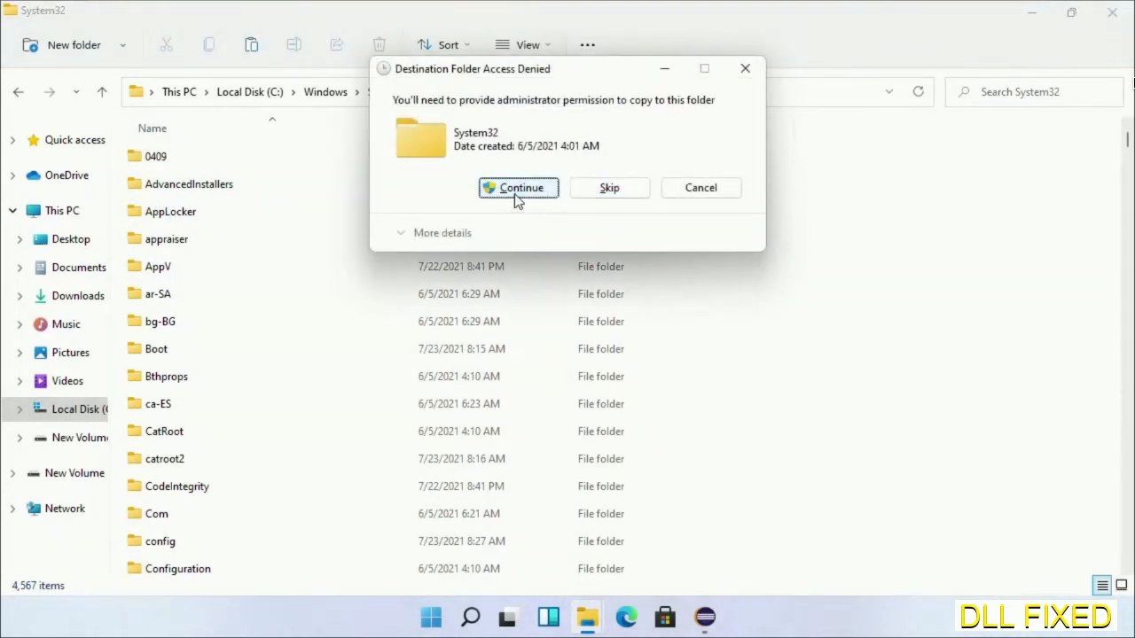
{"action": "left_click", "coordinate": [518, 188]}
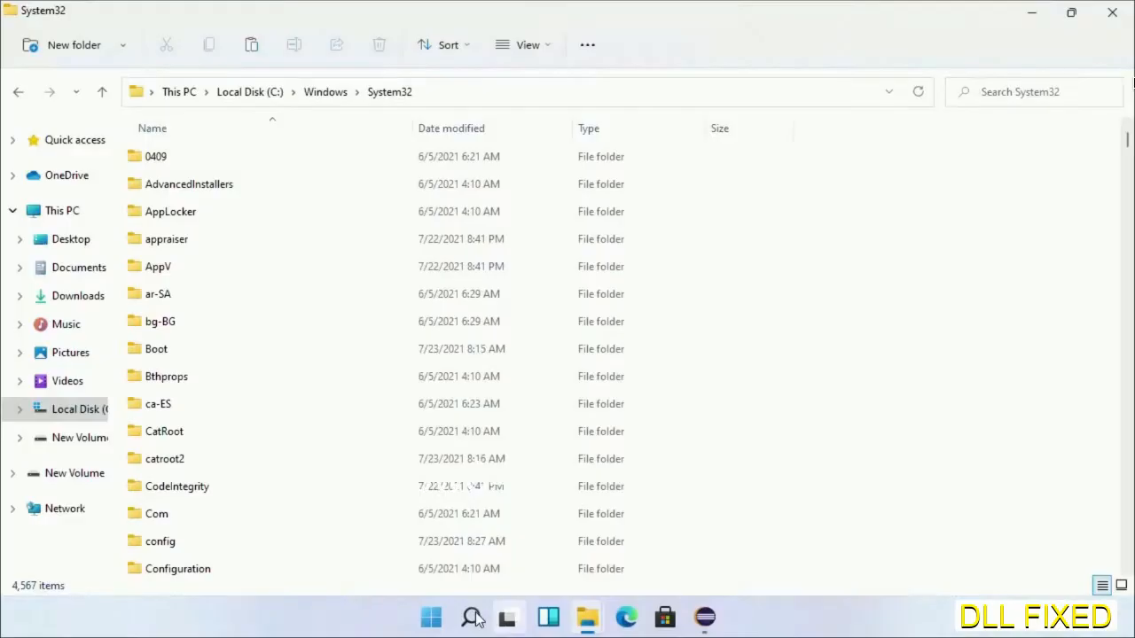
Step: Search Start for 'task' to find Task Manager
{"action": "type", "text": "task"}
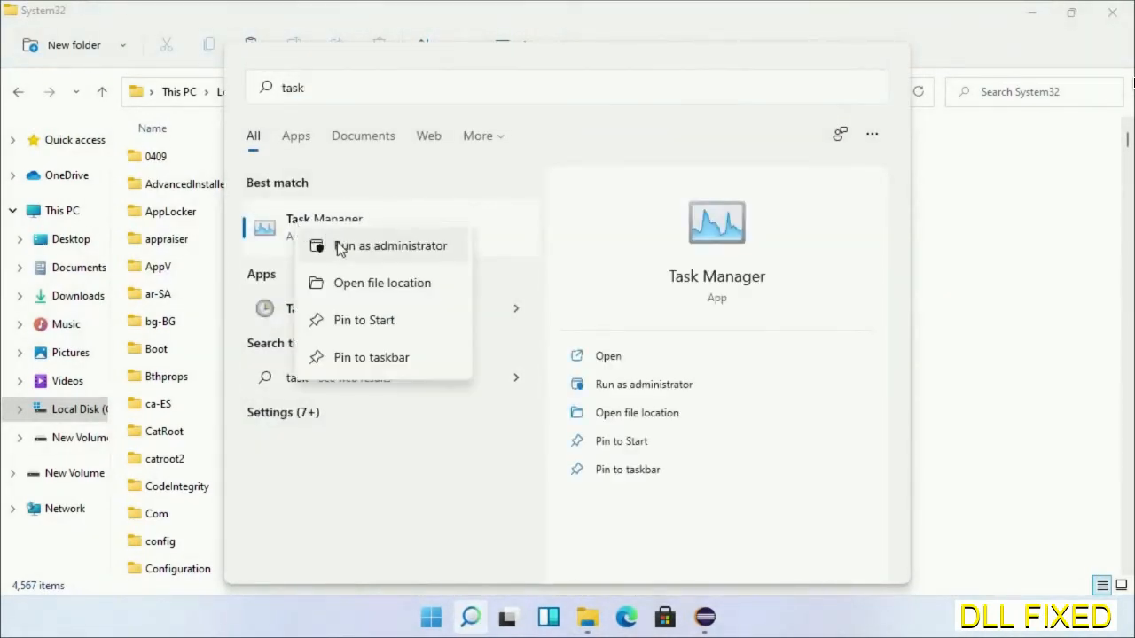
Step: Run Task Manager as administrator and bring up its Create new task dialog
{"action": "left_click", "coordinate": [390, 245]}
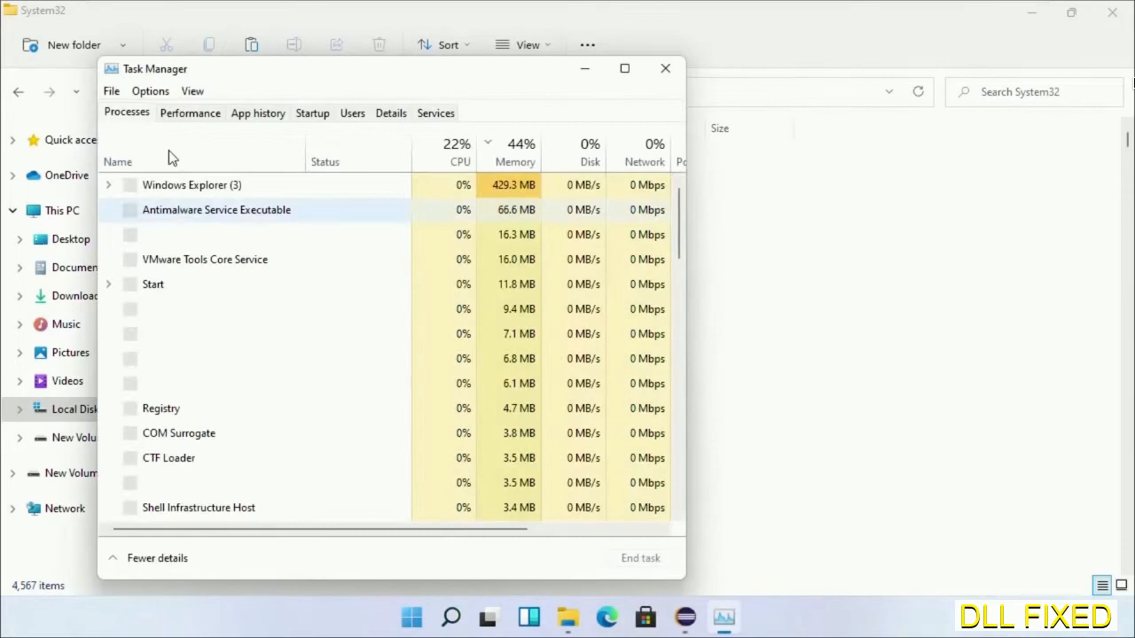
{"action": "left_click", "coordinate": [110, 90]}
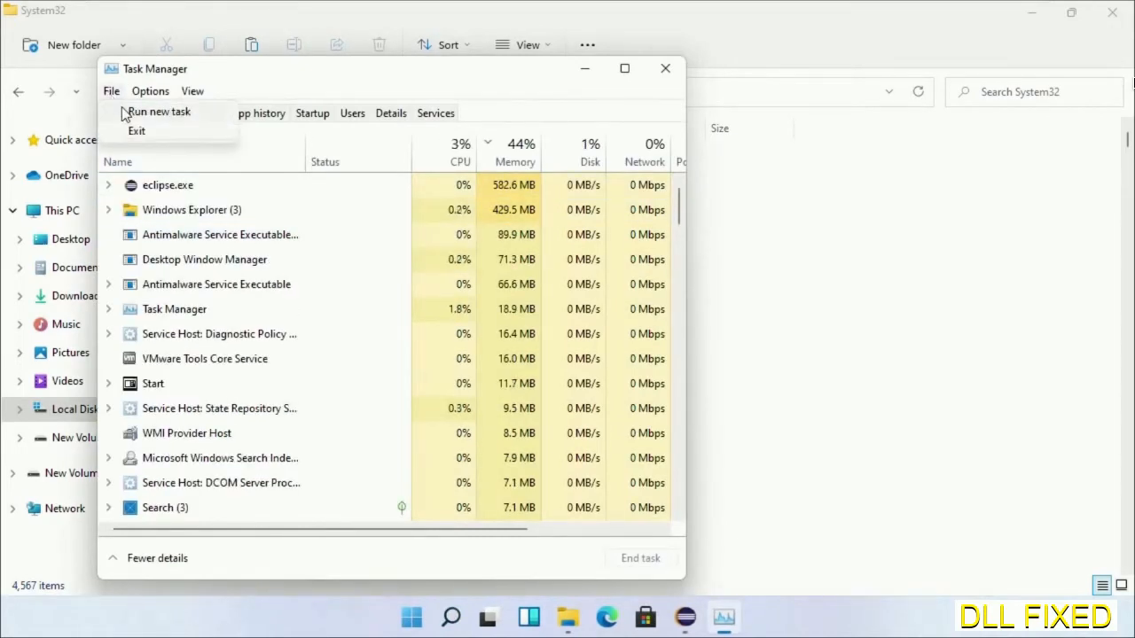
{"action": "left_click", "coordinate": [158, 110]}
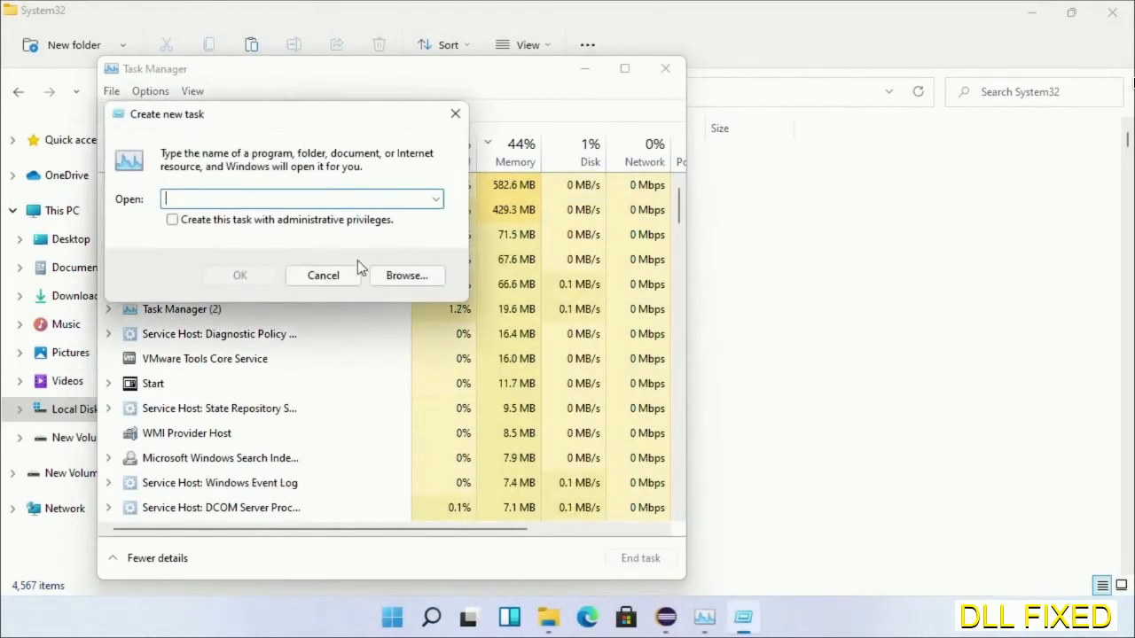
Step: Launch C:\Windows\System32\cmd.exe as a new task with administrative privileges
{"action": "left_click", "coordinate": [406, 275]}
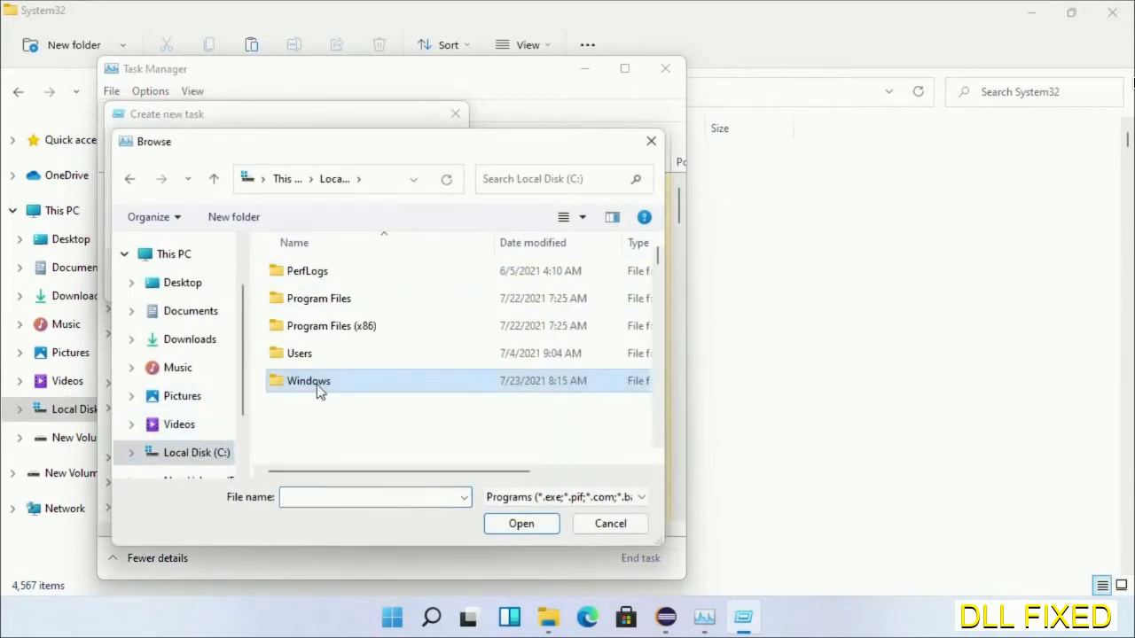
{"action": "double_click", "coordinate": [309, 379]}
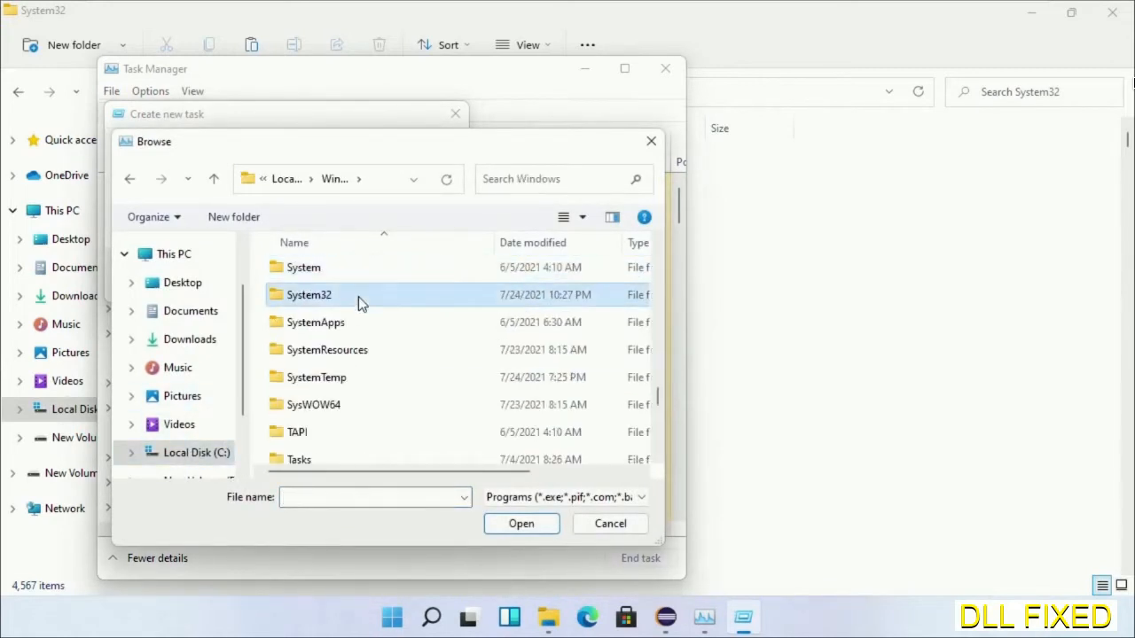
{"action": "double_click", "coordinate": [309, 295]}
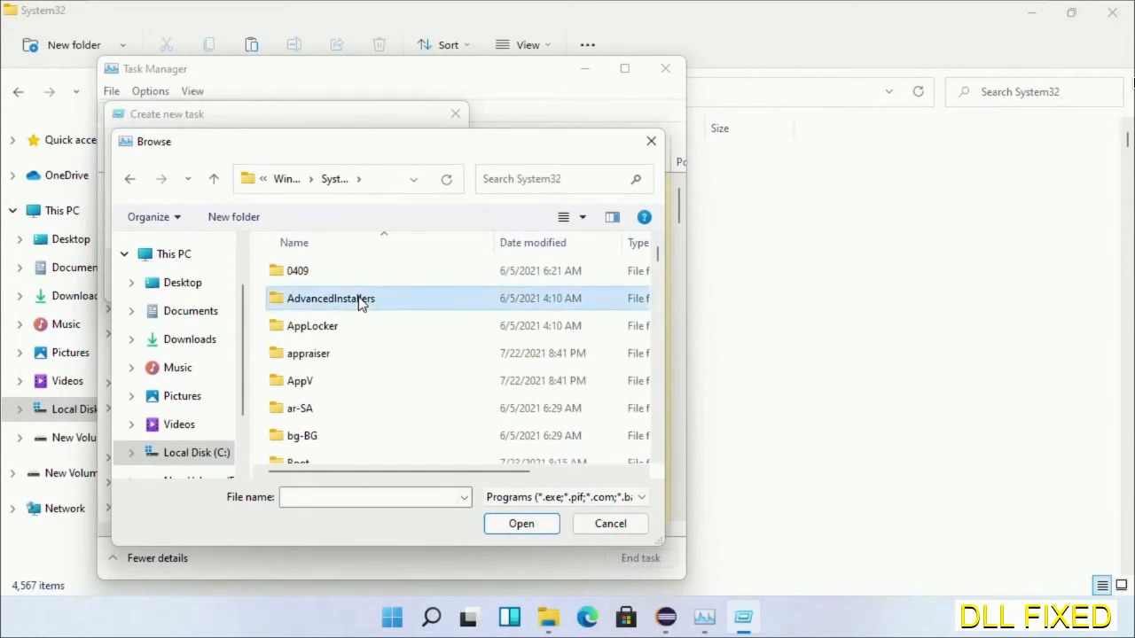
{"action": "scroll", "scroll_direction": "down", "scroll_amount": 3}
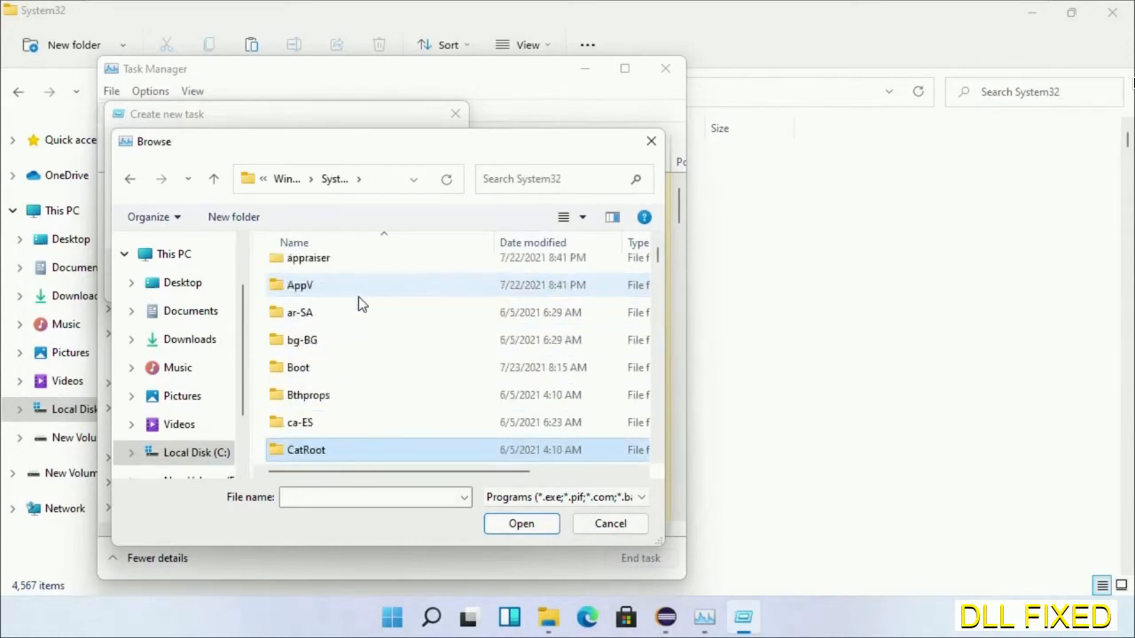
{"action": "scroll", "scroll_direction": "down", "scroll_amount": 3}
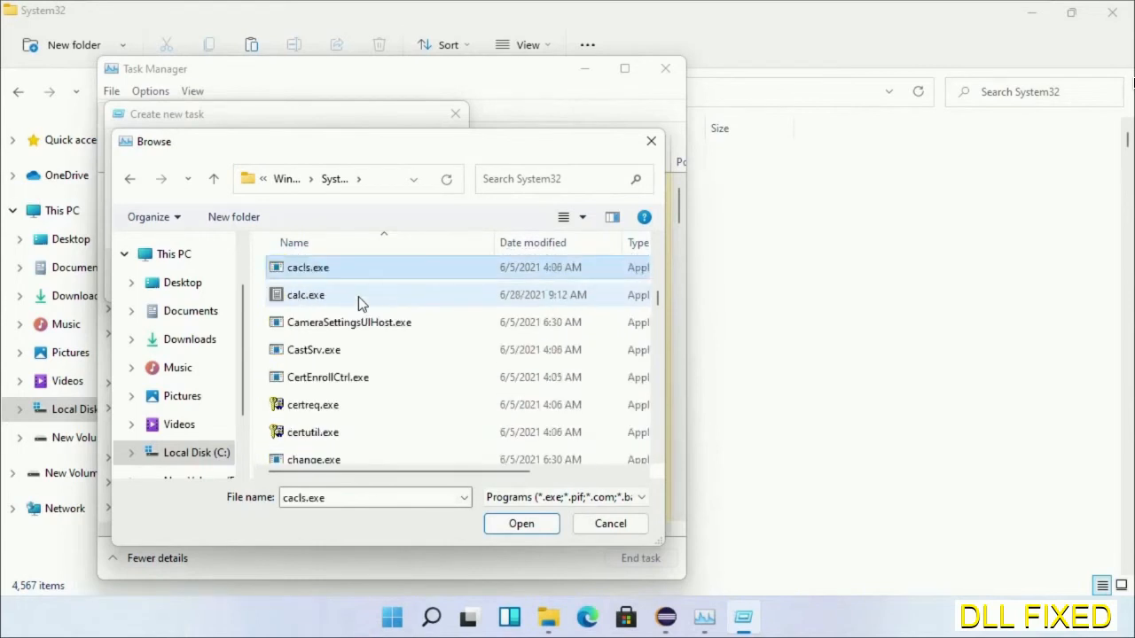
{"action": "mouse_move", "coordinate": [358, 342]}
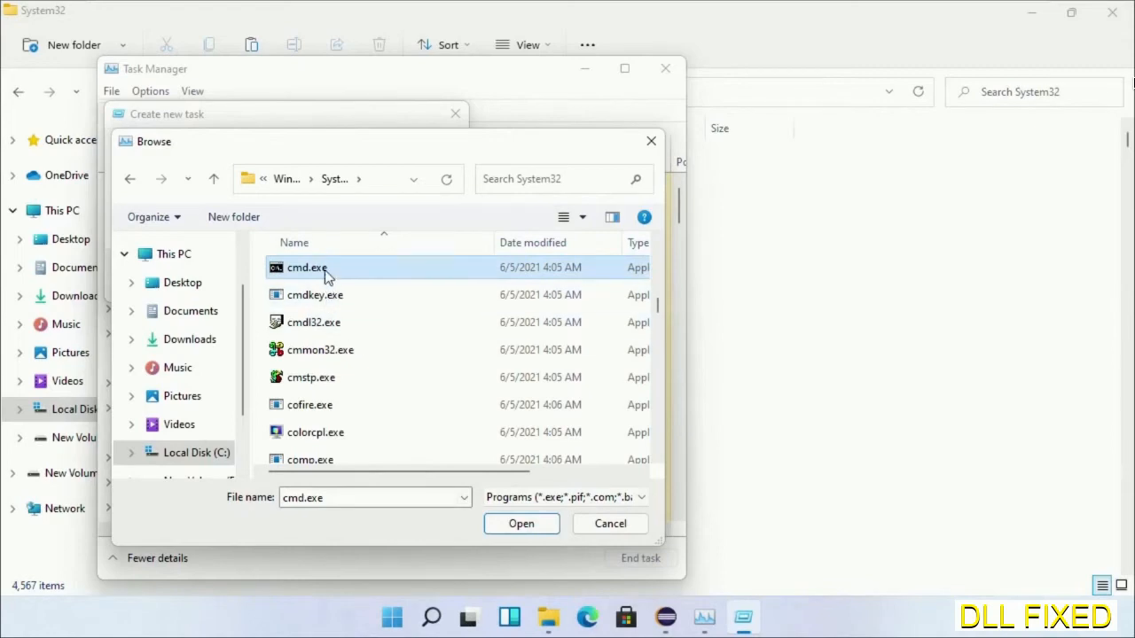
{"action": "left_click", "coordinate": [522, 523]}
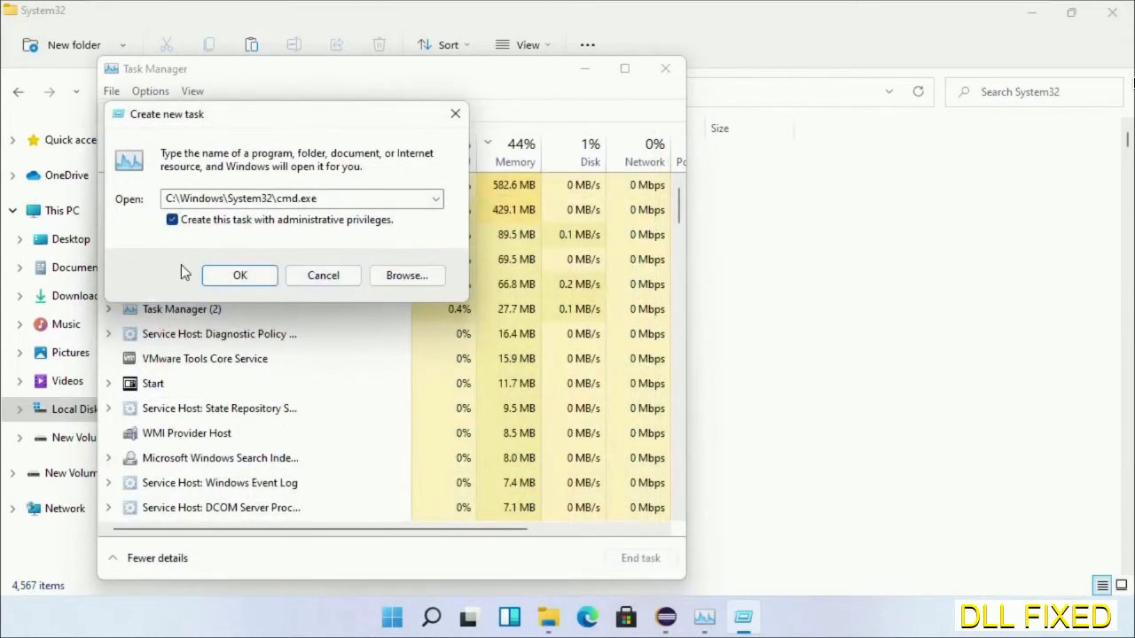
{"action": "left_click", "coordinate": [240, 275]}
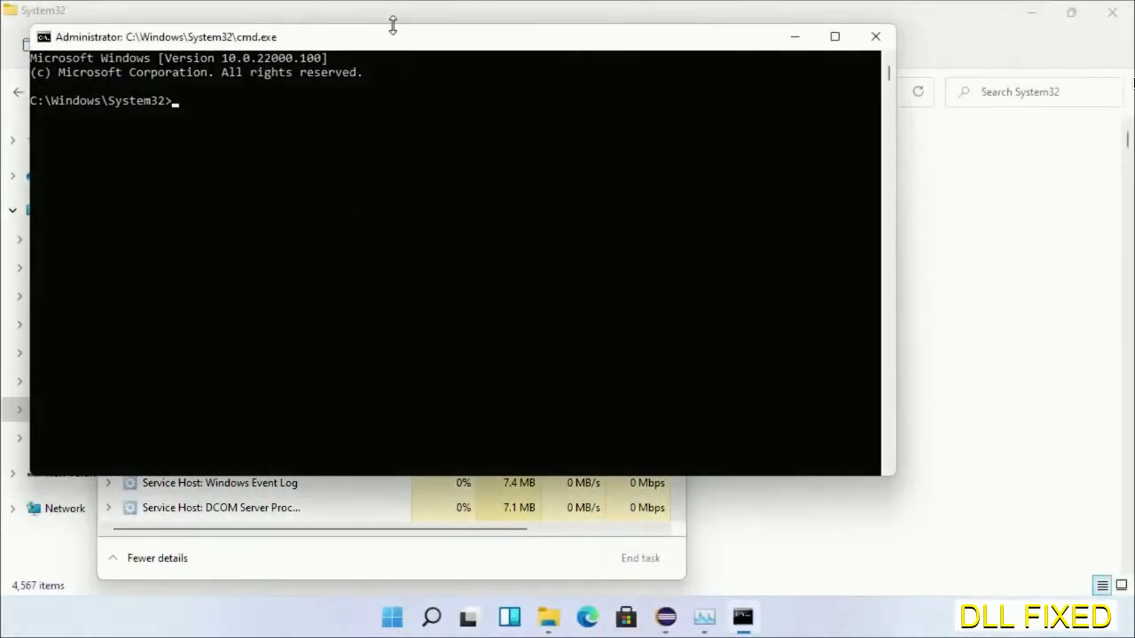
Step: Run chkdsk c: /f /r and answer Y to schedule the check at next restart
{"action": "left_click", "coordinate": [833, 35]}
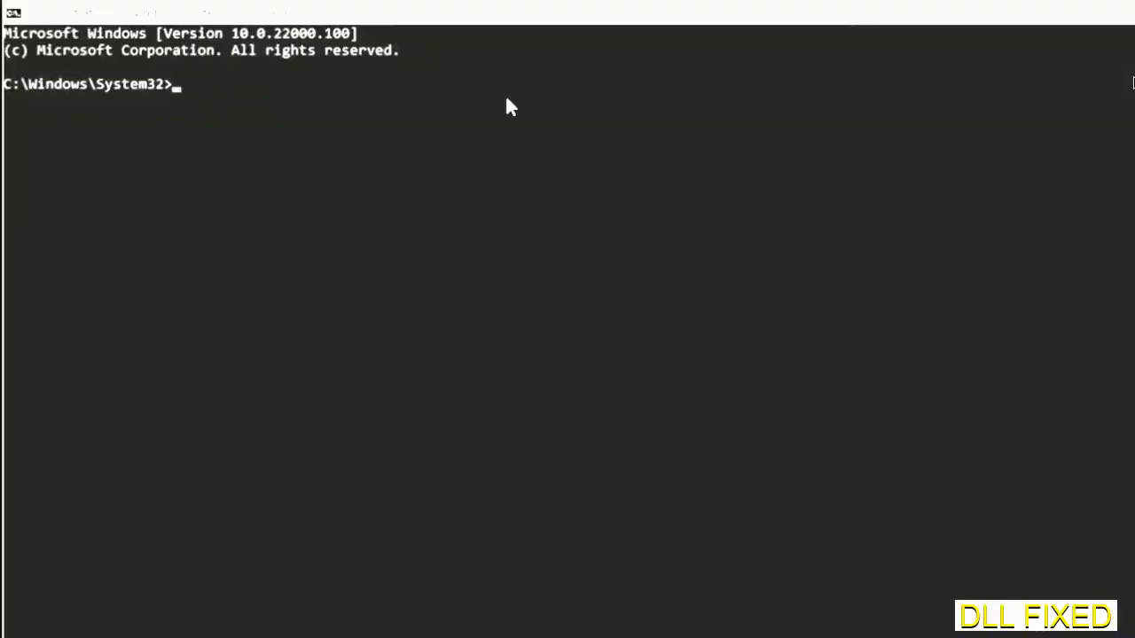
{"action": "type", "text": "chkdsk c /f /r"}
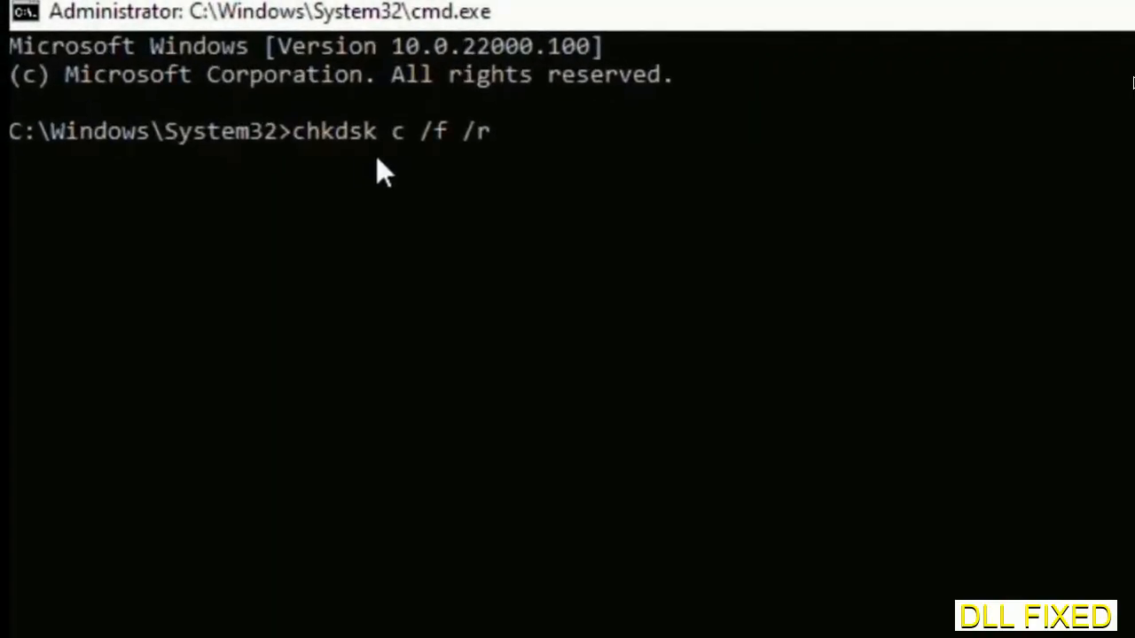
{"action": "type", "text": ":"}
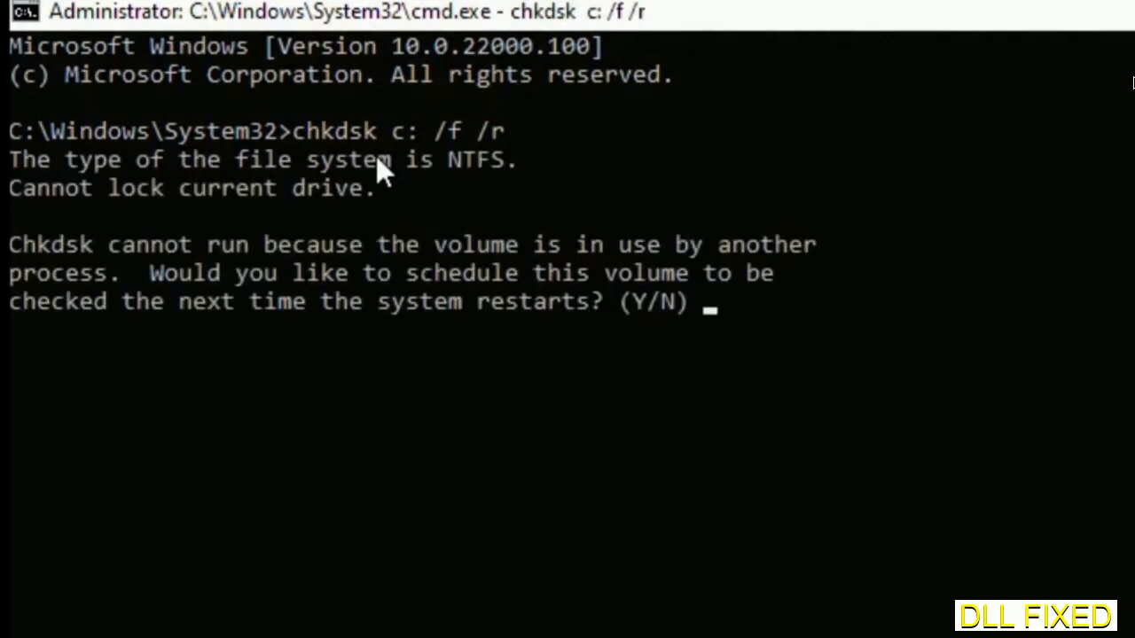
{"action": "type", "text": "Y"}
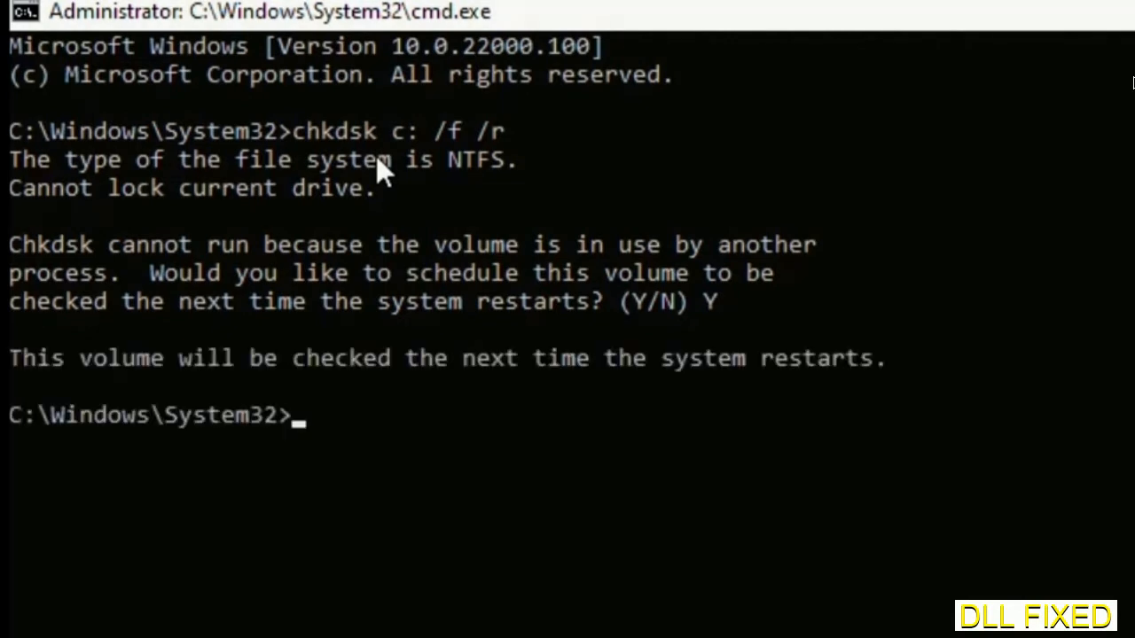
{"action": "scroll", "scroll_direction": "down", "scroll_amount": 3}
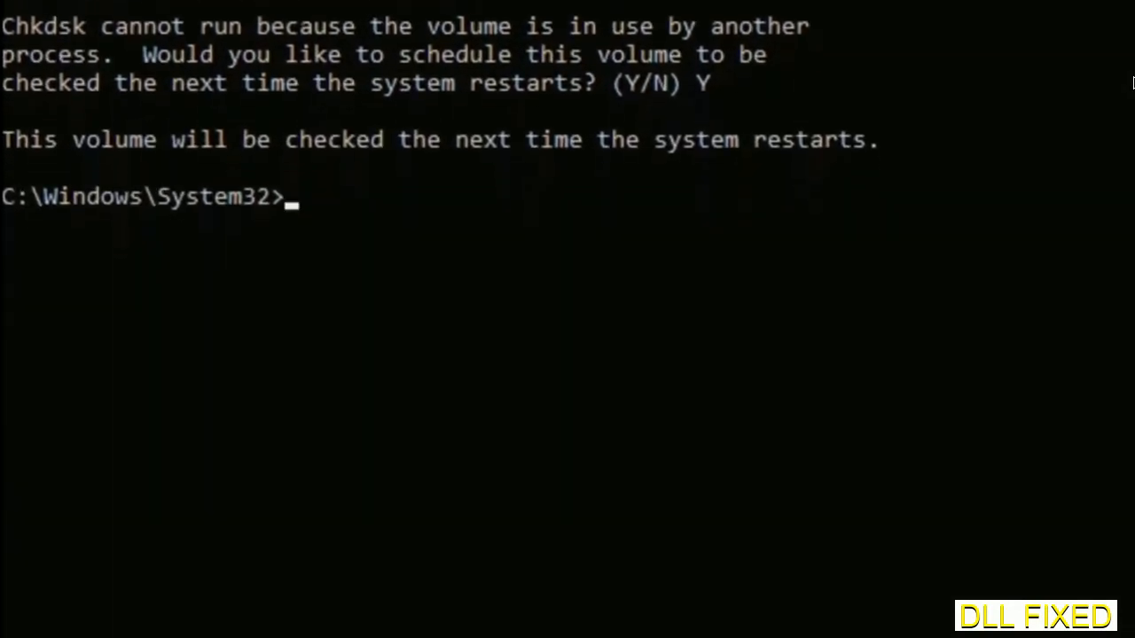
Step: Run sfc /scannow to start the system file integrity scan
{"action": "type", "text": "sfc"}
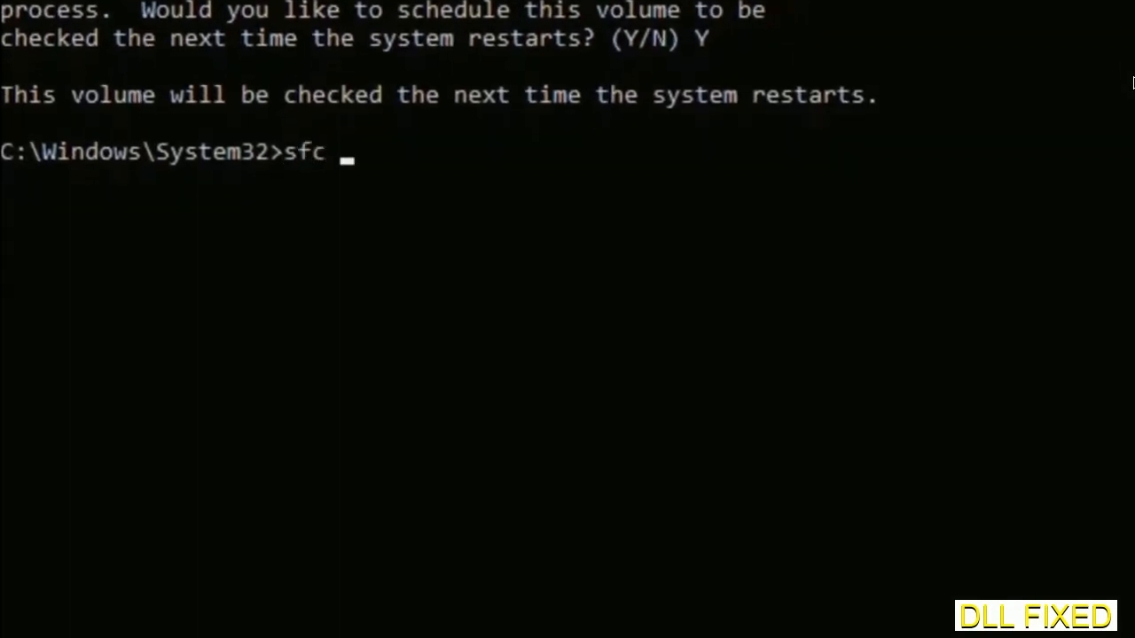
{"action": "type", "text": "/scanno"}
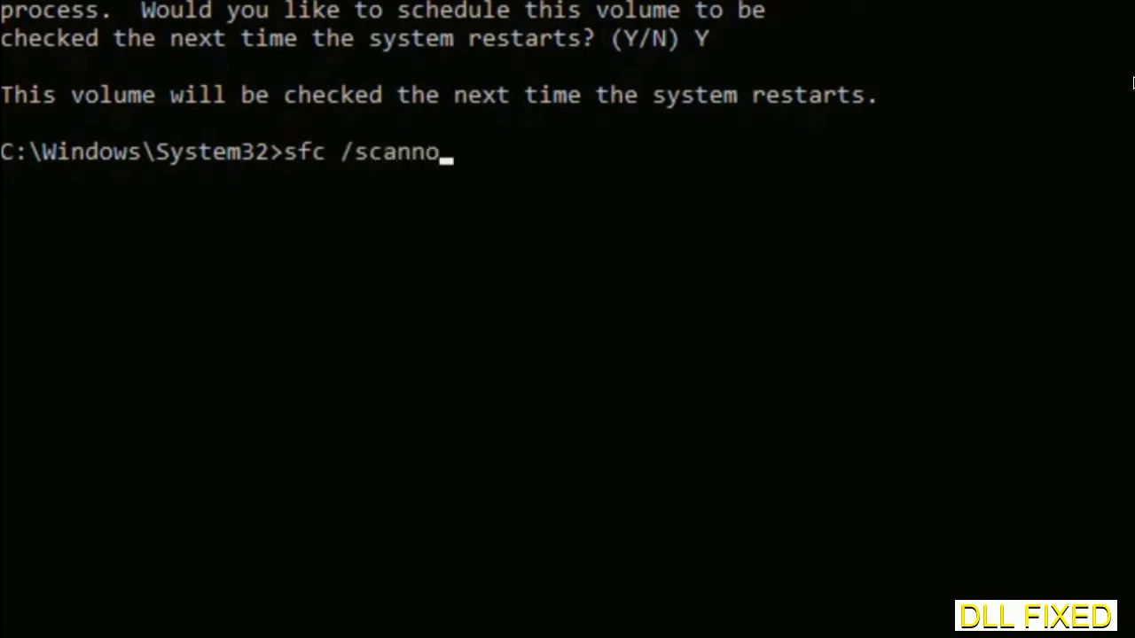
{"action": "type", "text": "w"}
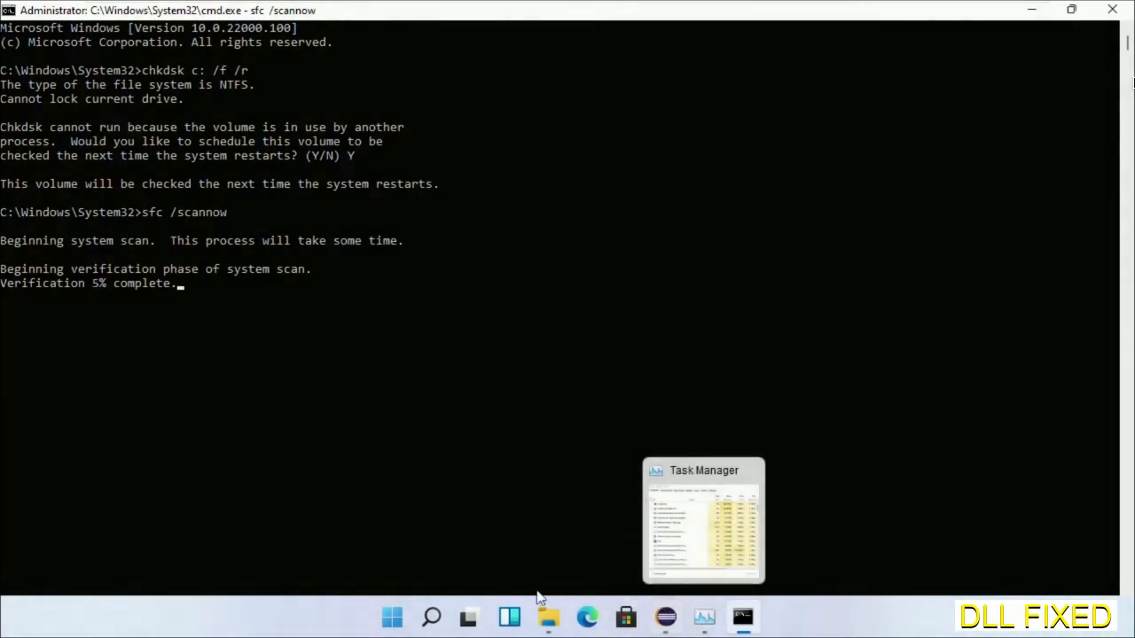
Step: From Task Manager, run cmd.exe again as a second administrator Command Prompt
{"action": "left_click", "coordinate": [702, 521]}
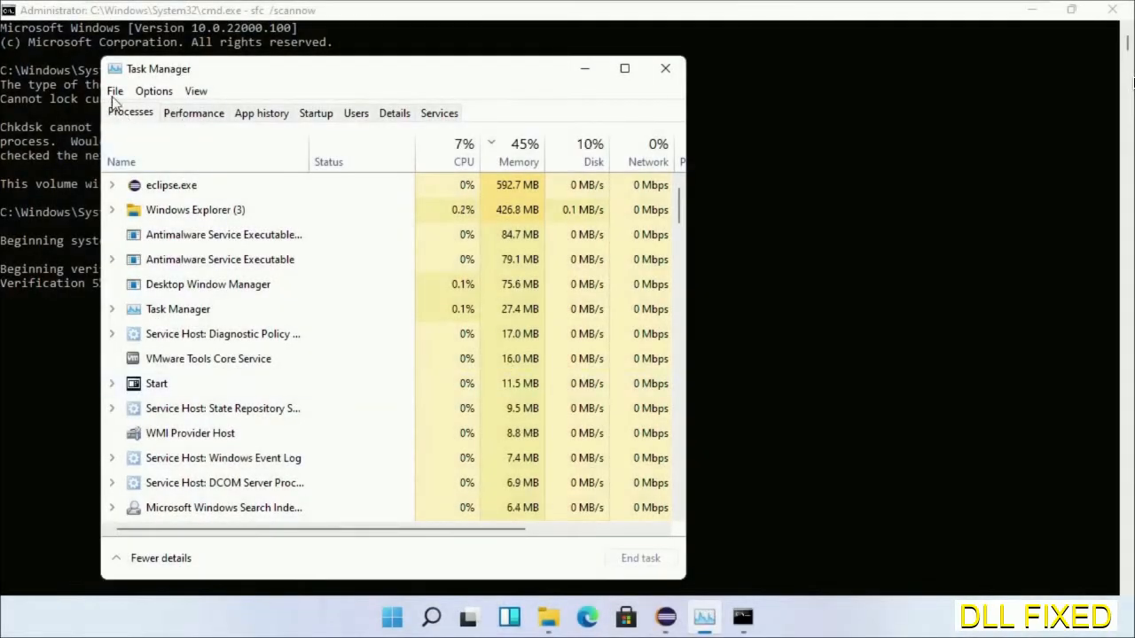
{"action": "left_click", "coordinate": [113, 91]}
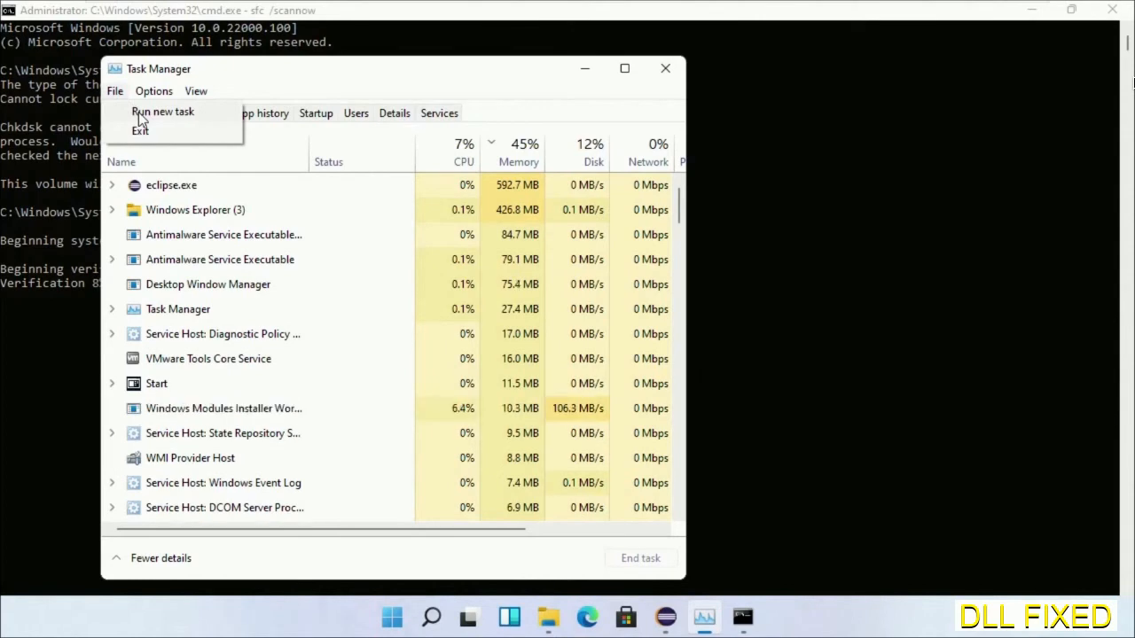
{"action": "left_click", "coordinate": [163, 110]}
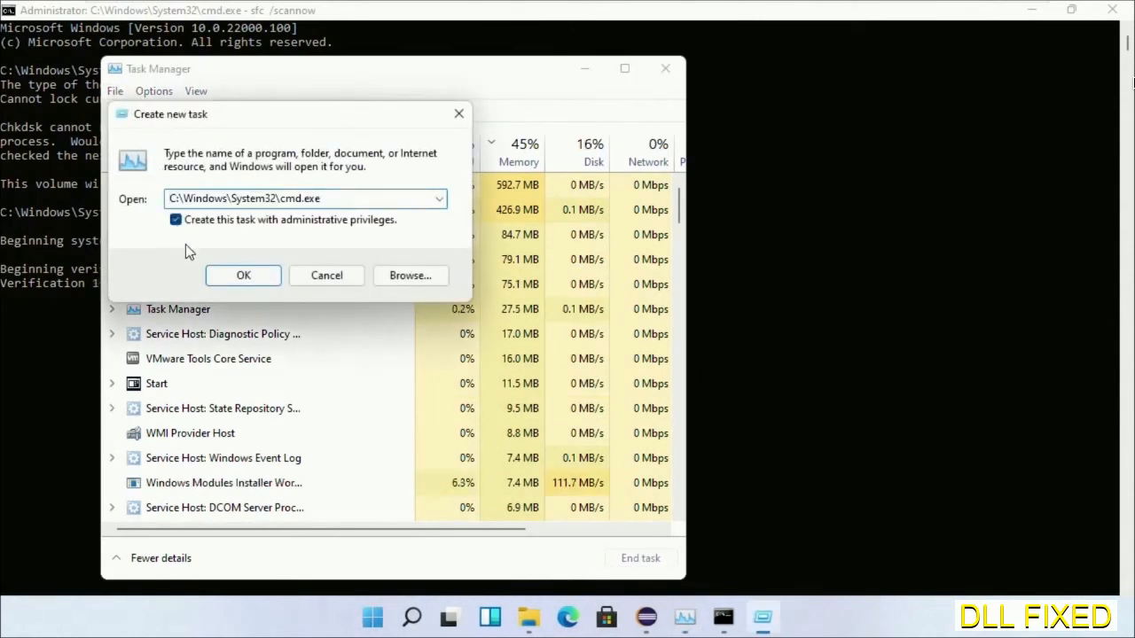
{"action": "left_click", "coordinate": [243, 275]}
{"action": "type", "text": "regsvr32 \"C:\\Windows\\System32\\myMissingDllFile.dll\""}
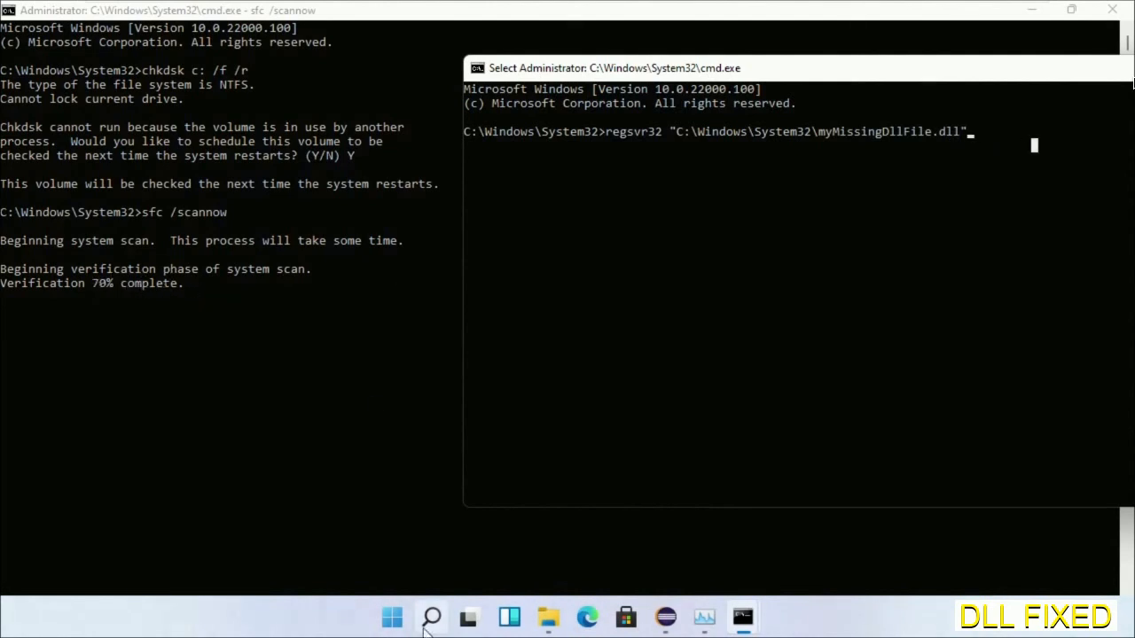
Step: Bring up the Start menu's power options, including Restart
{"action": "left_click", "coordinate": [431, 617]}
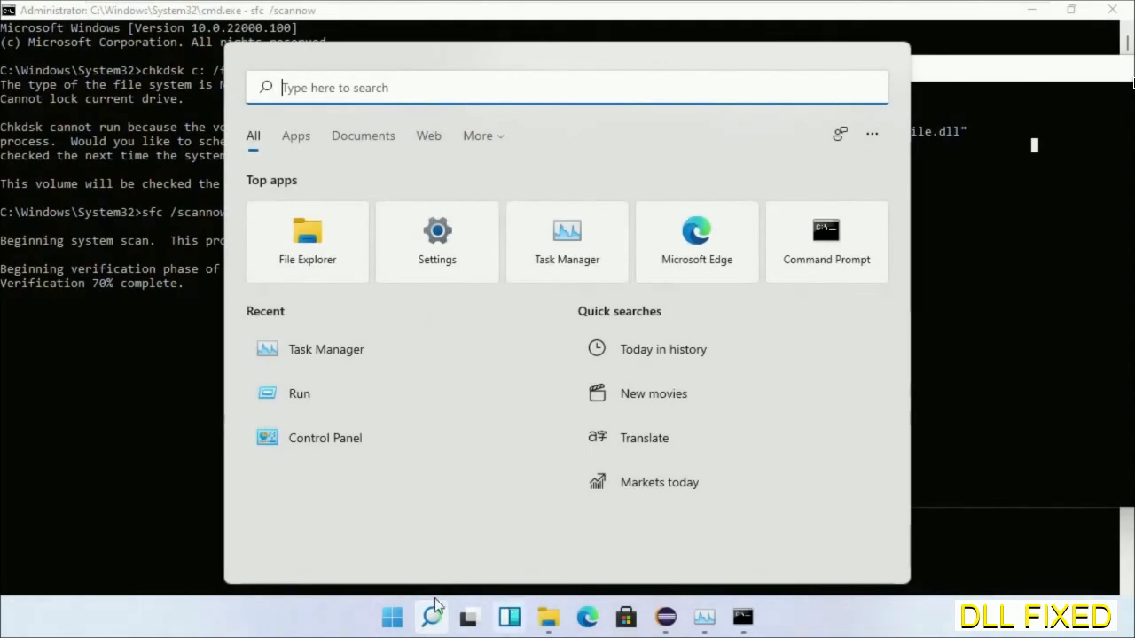
{"action": "left_click", "coordinate": [392, 618]}
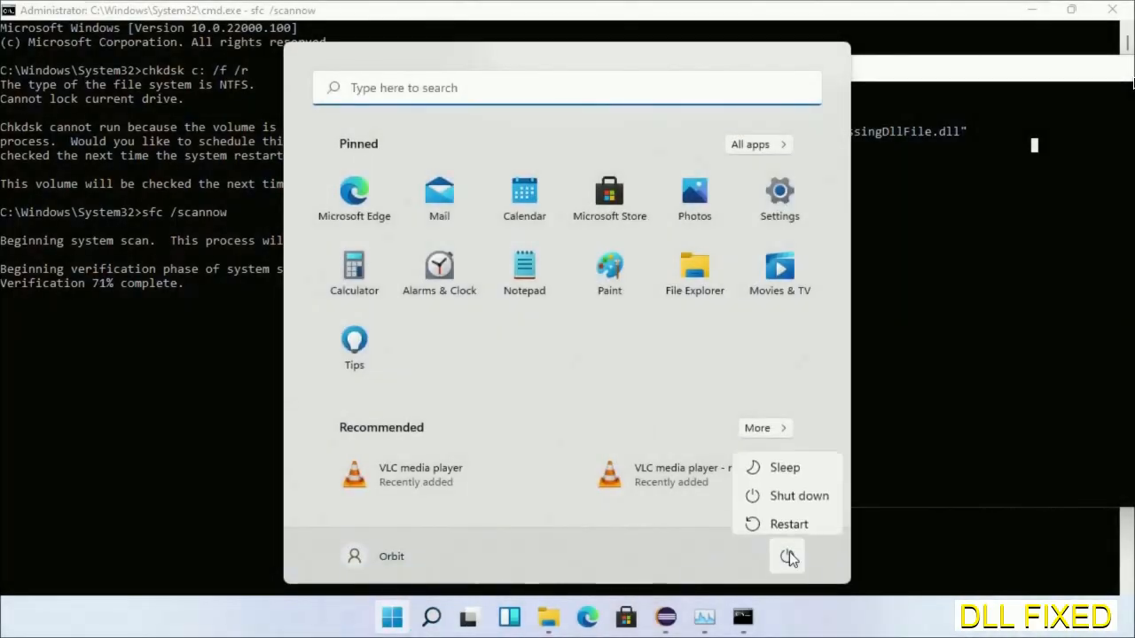